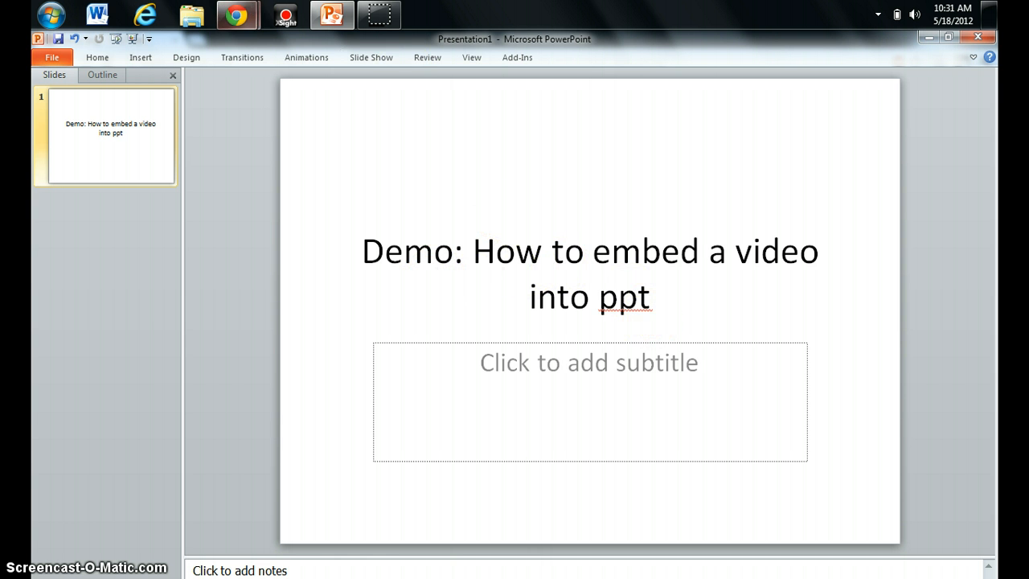
# - Show the Video insert options: Video from File, Video from Web Site, Clip Art Video
pyautogui.click(140, 57)
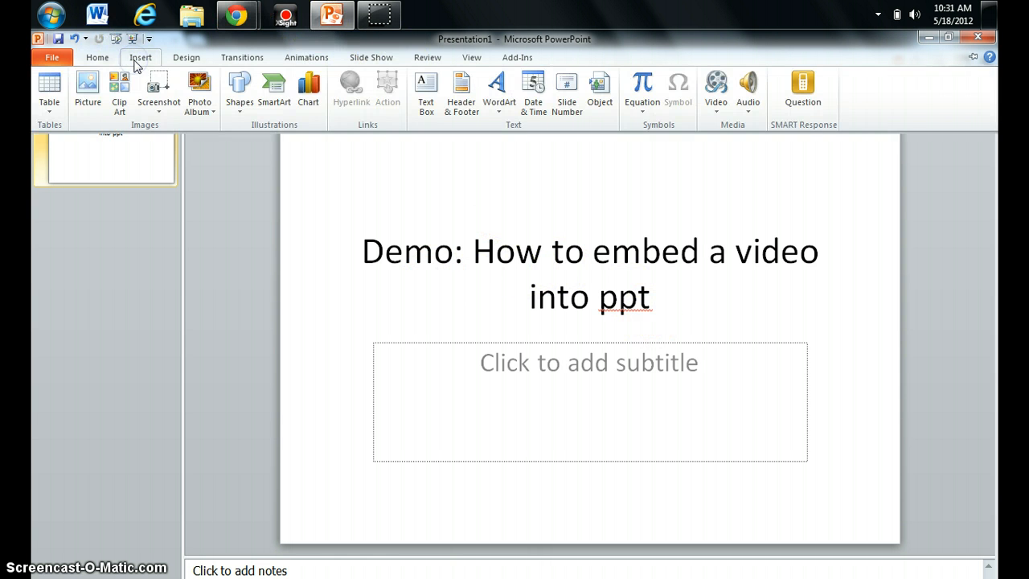
pyautogui.moveTo(716, 92)
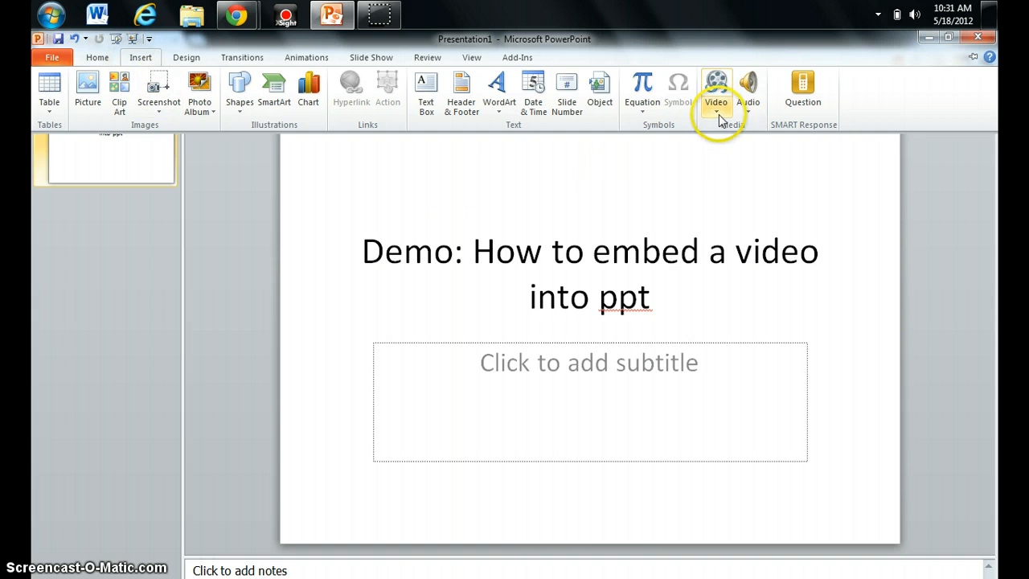
pyautogui.click(715, 113)
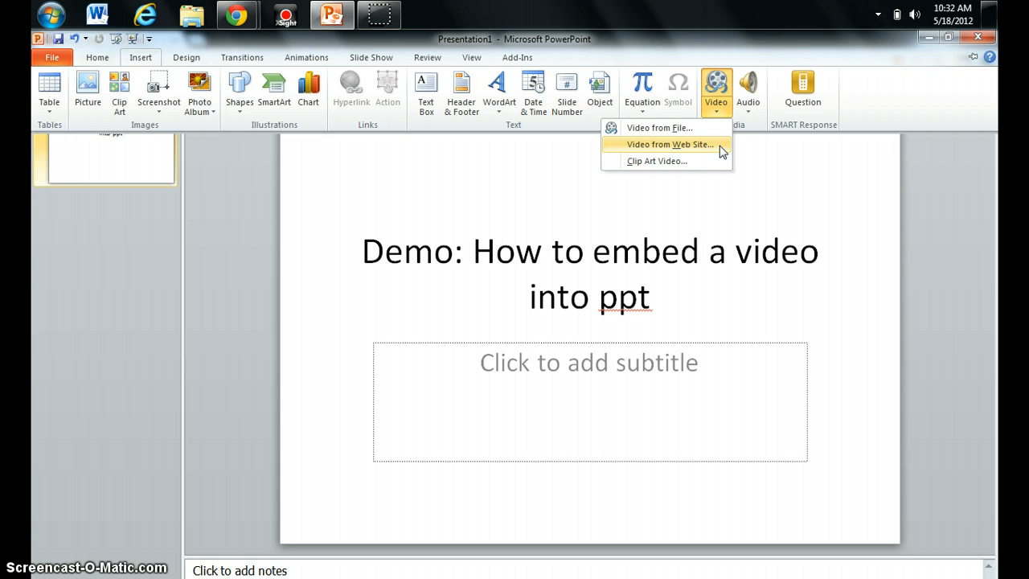
pyautogui.moveTo(722, 152)
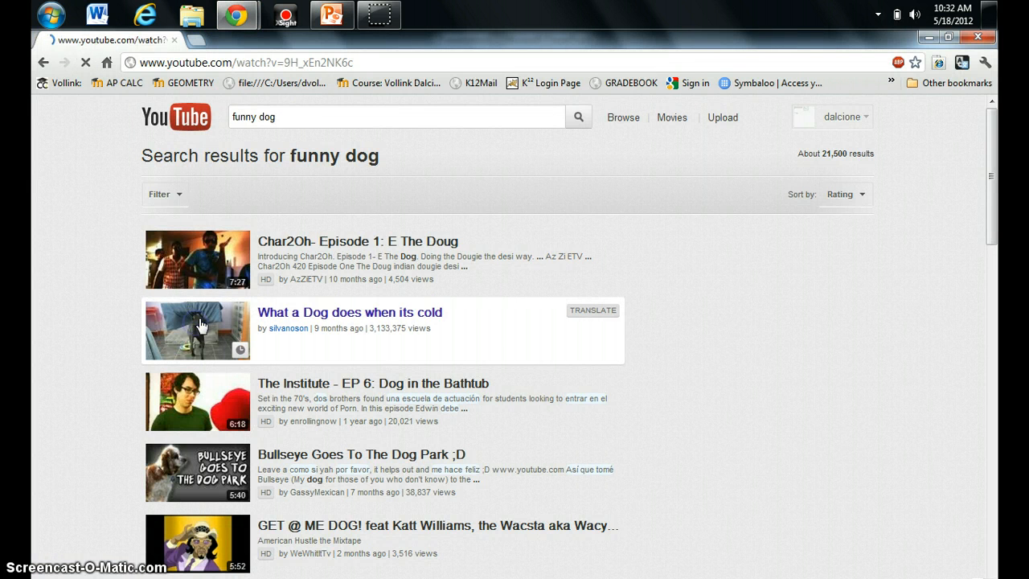
# - Open and pause the 'What a Dog does when its cold' video, then show its Share options
pyautogui.click(349, 312)
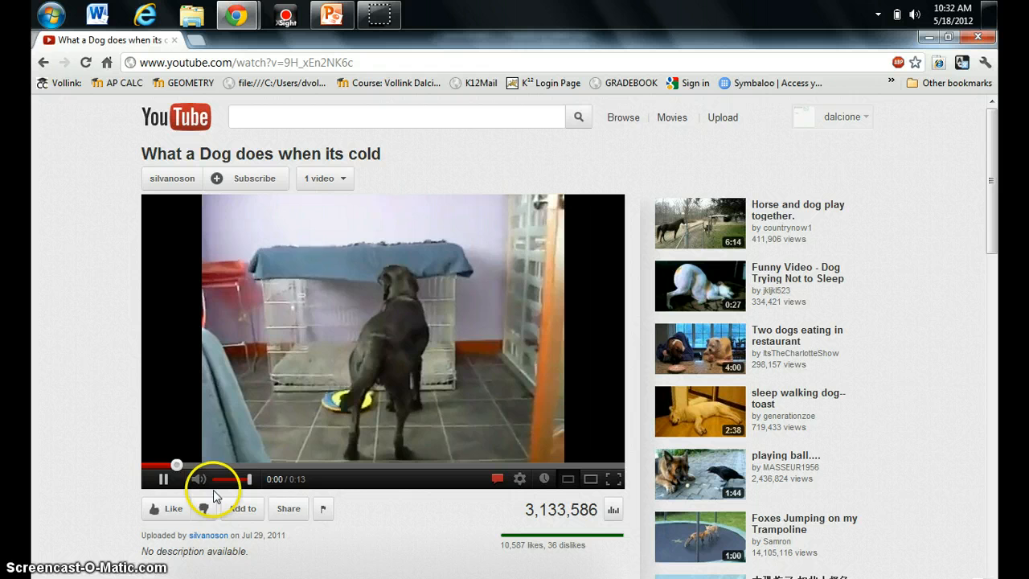
pyautogui.click(163, 479)
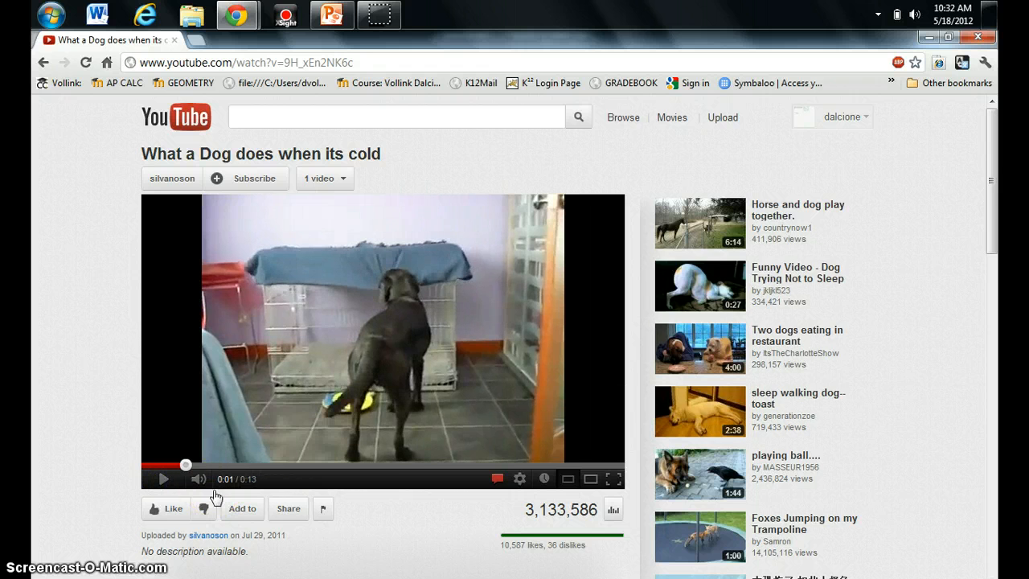
pyautogui.scroll(-3)
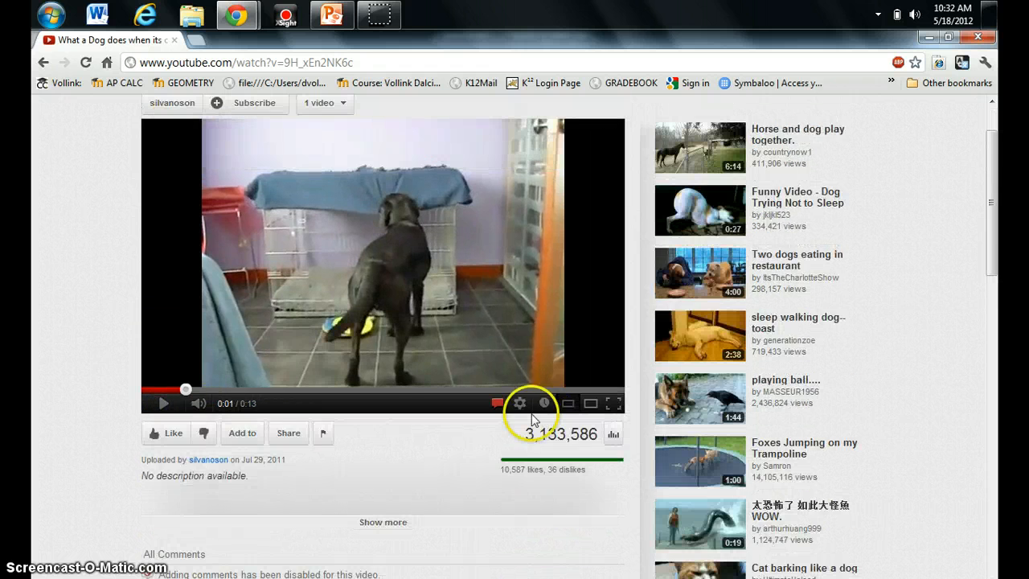
pyautogui.click(288, 433)
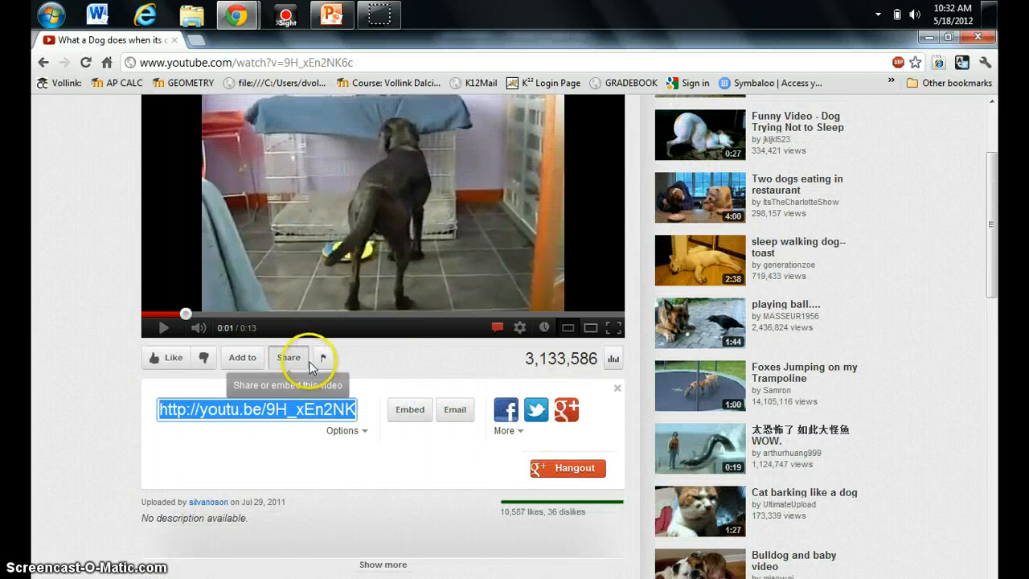
# - Show the embed code with suggested videos off and 'Use old embed code' checked
pyautogui.click(409, 410)
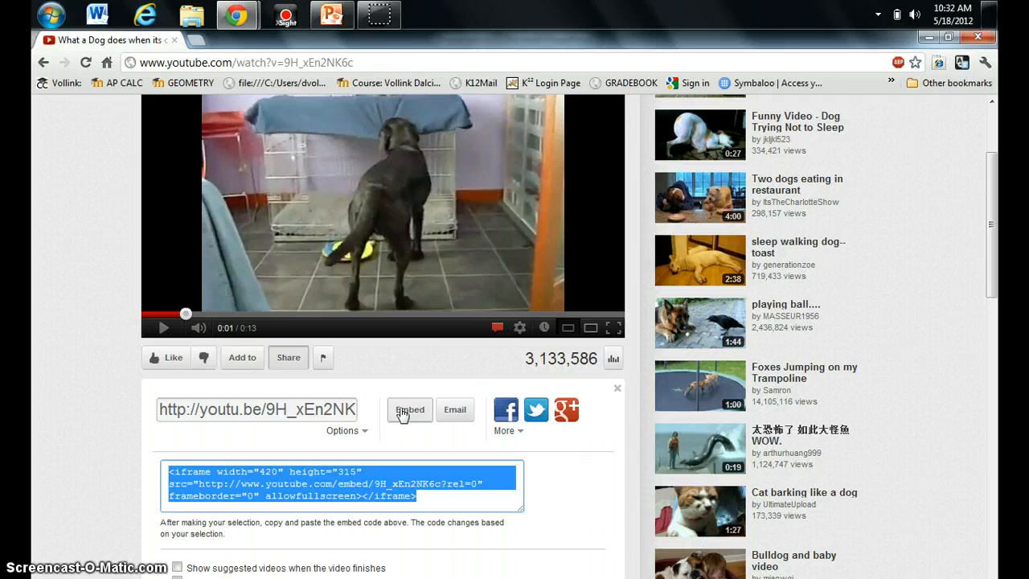
pyautogui.moveTo(288, 357)
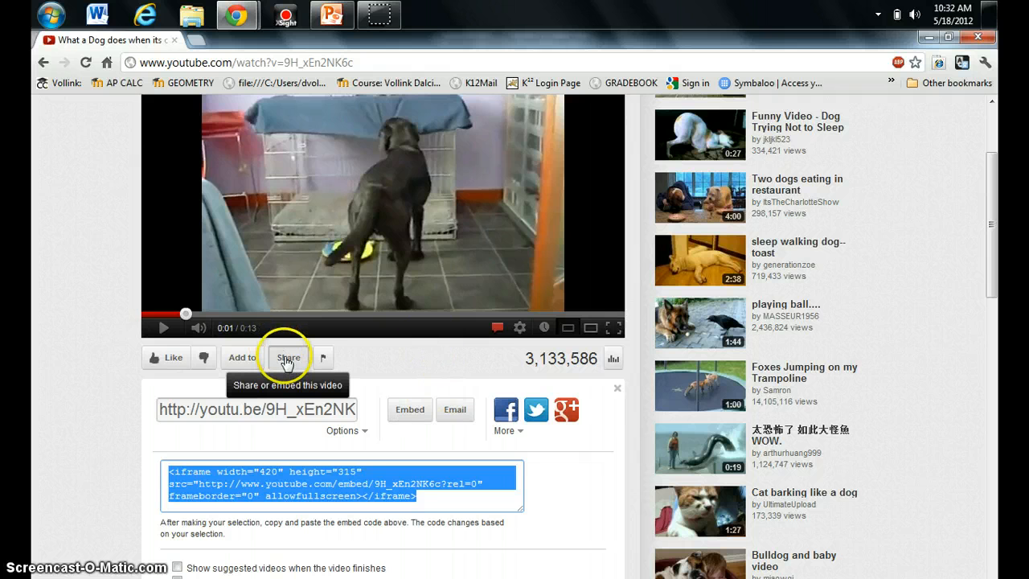
pyautogui.moveTo(410, 409)
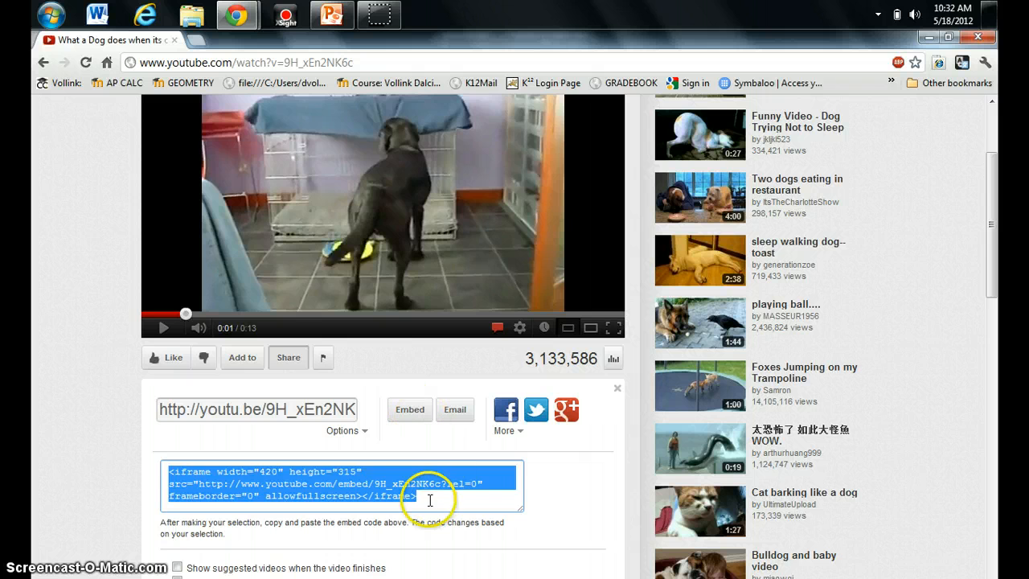
pyautogui.scroll(-3)
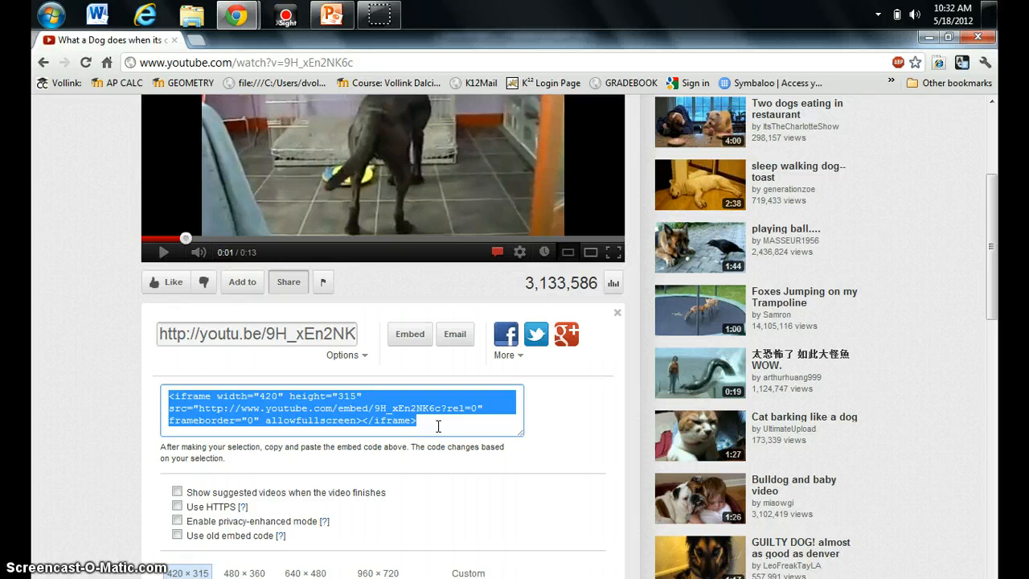
pyautogui.moveTo(247, 452)
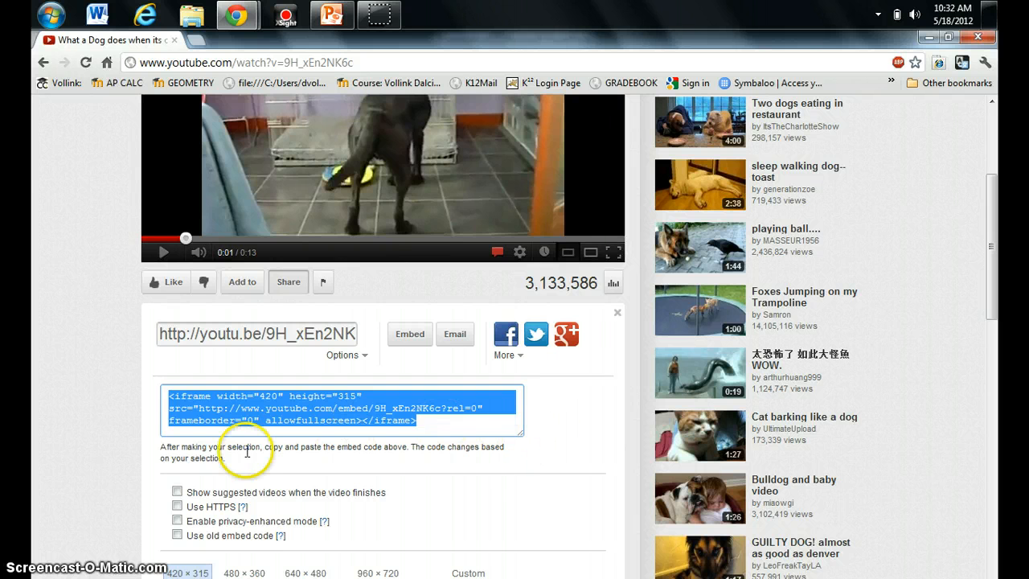
pyautogui.click(177, 491)
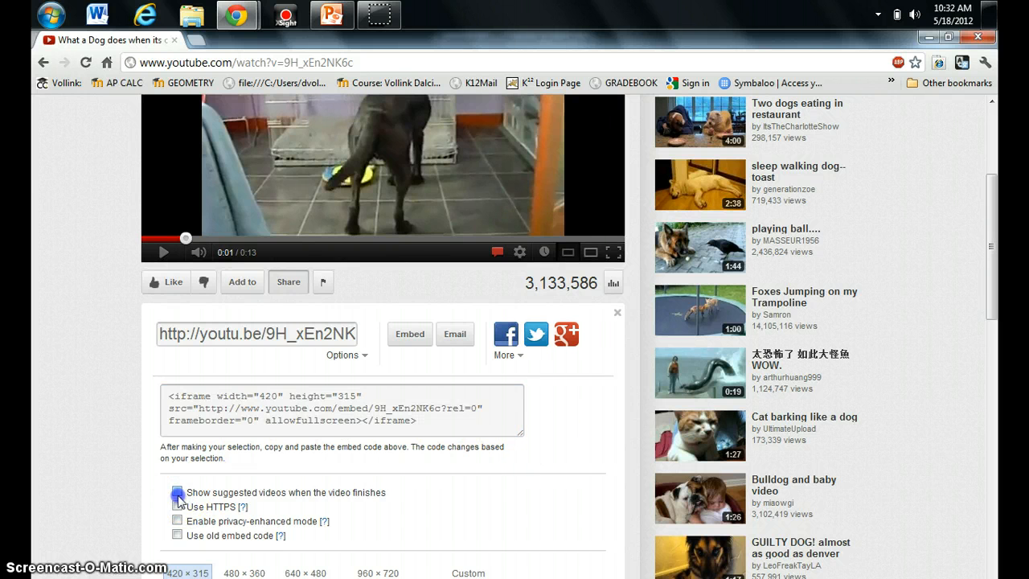
pyautogui.click(177, 492)
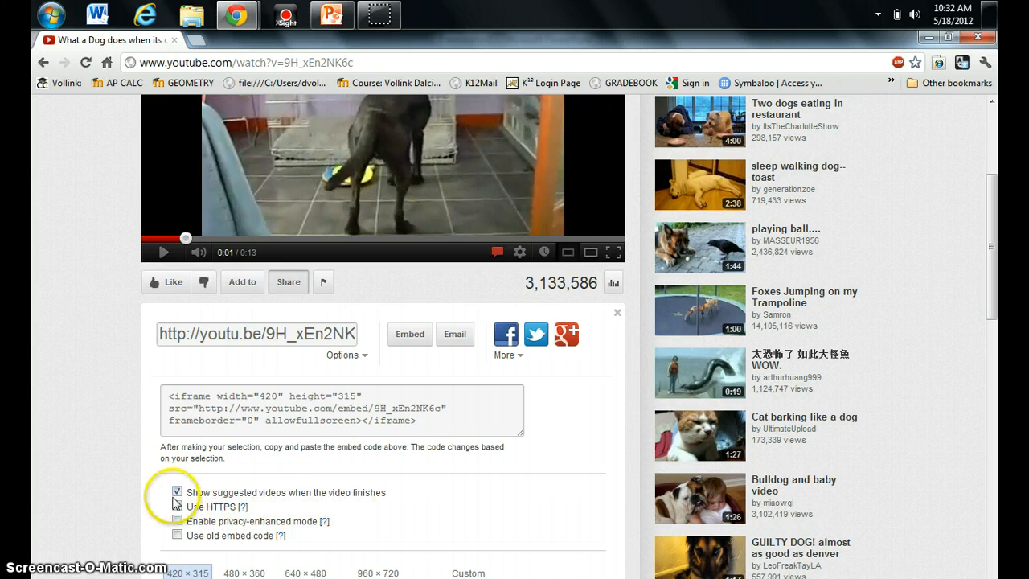
pyautogui.click(177, 492)
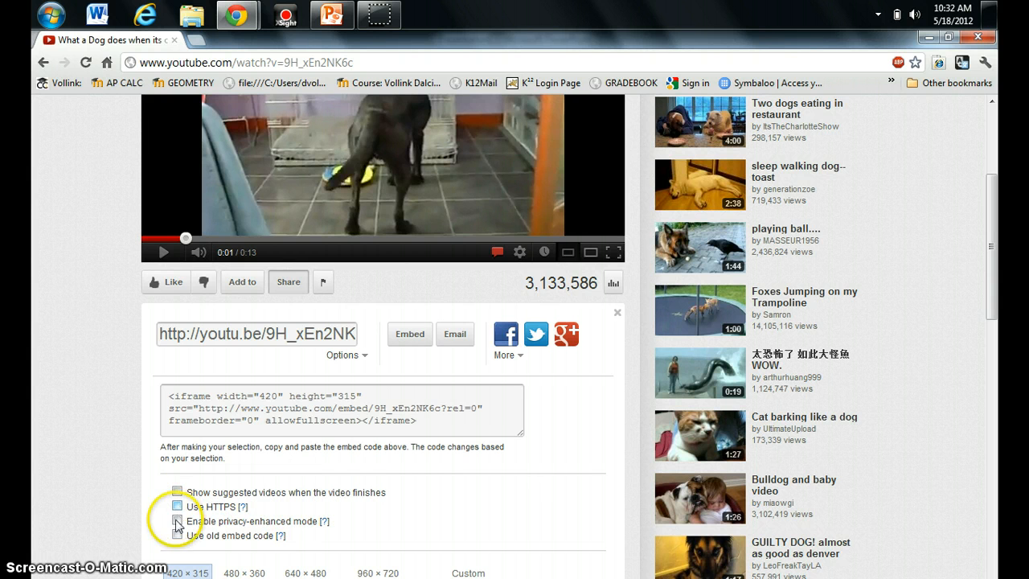
pyautogui.moveTo(201, 470)
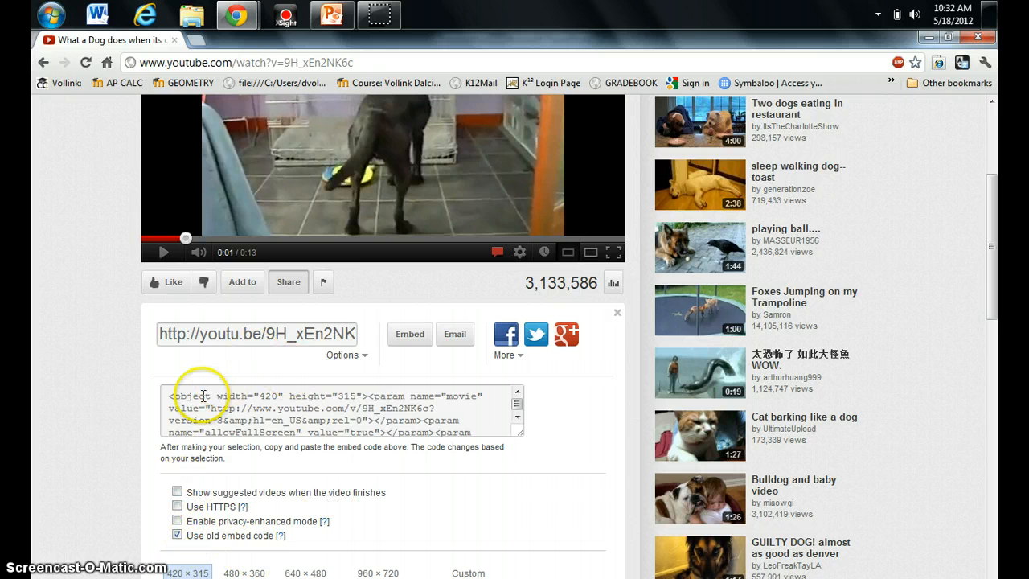
# - Try the 640 × 480 player size, then set the embed code back to 420 × 315
pyautogui.scroll(-3)
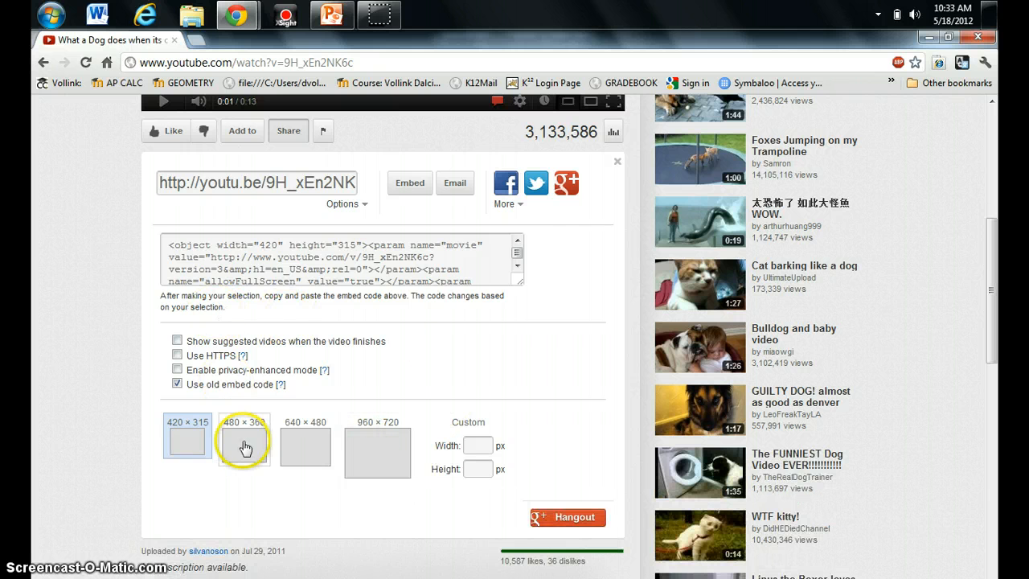
pyautogui.click(305, 444)
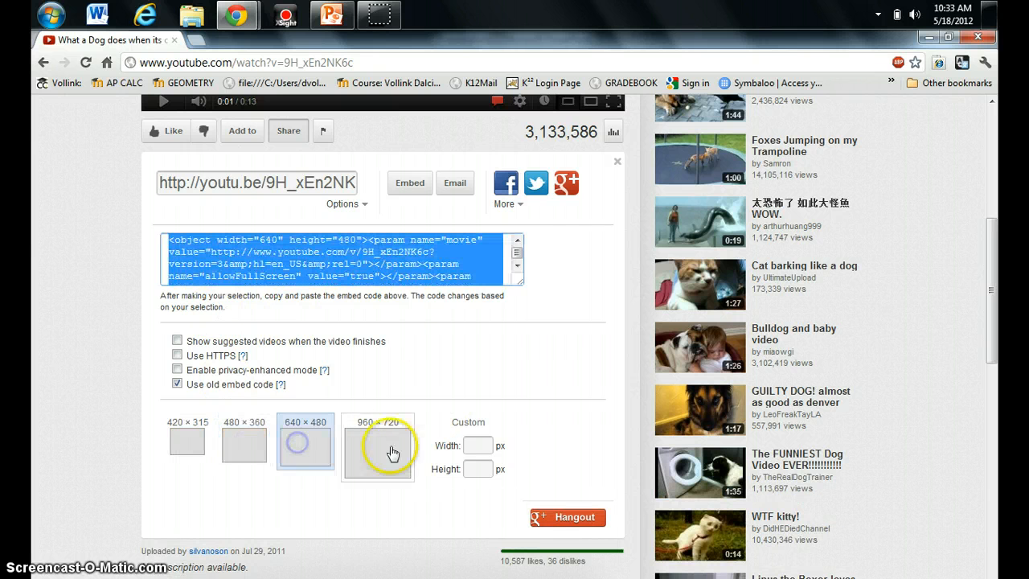
pyautogui.click(188, 443)
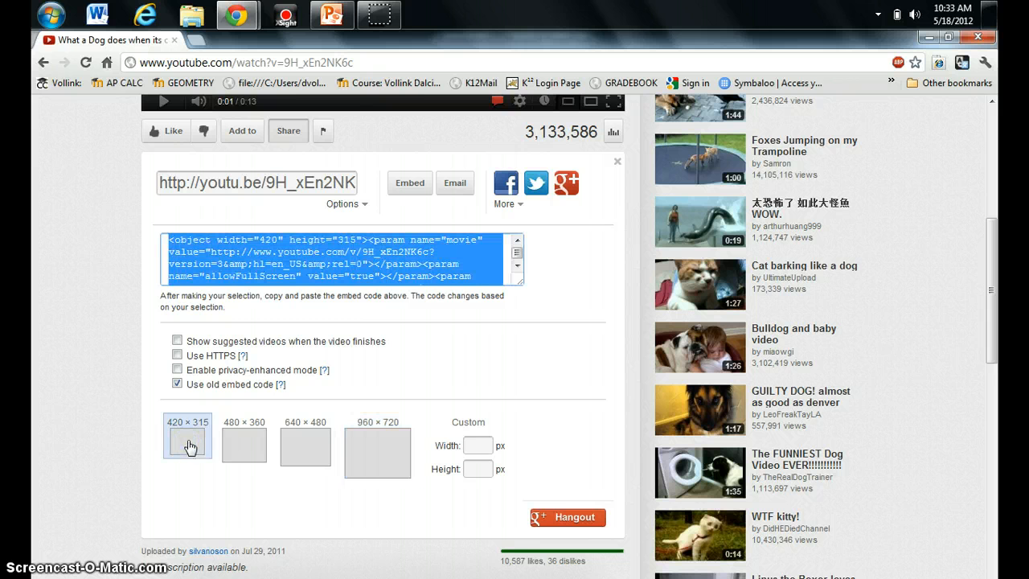
pyautogui.scroll(-3)
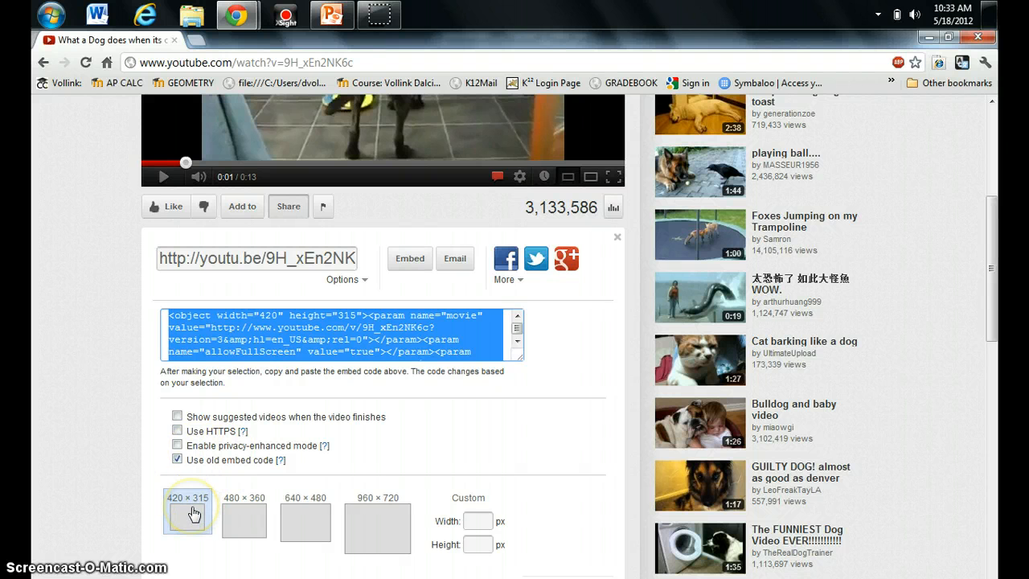
pyautogui.moveTo(428, 395)
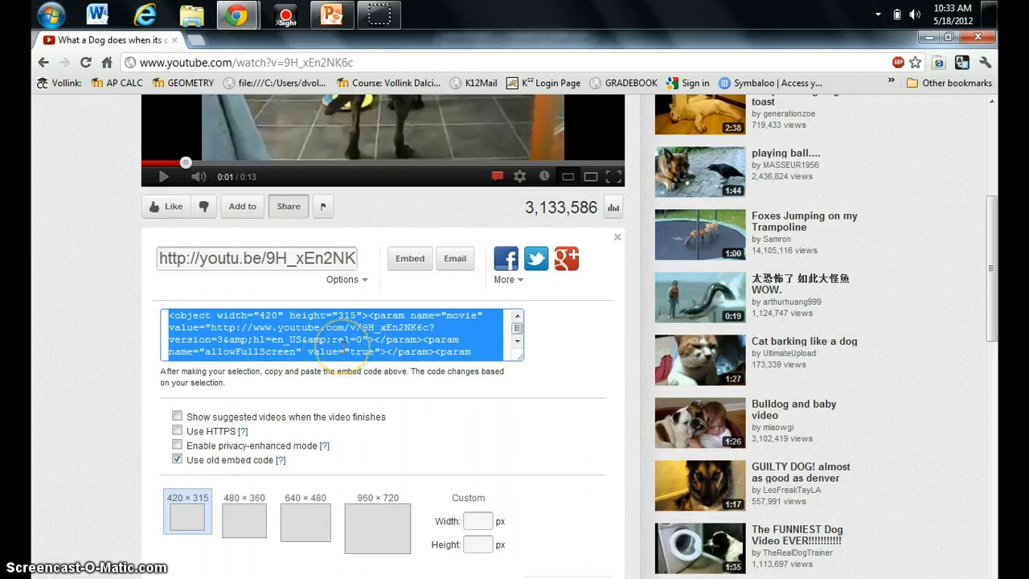
pyautogui.moveTo(322, 11)
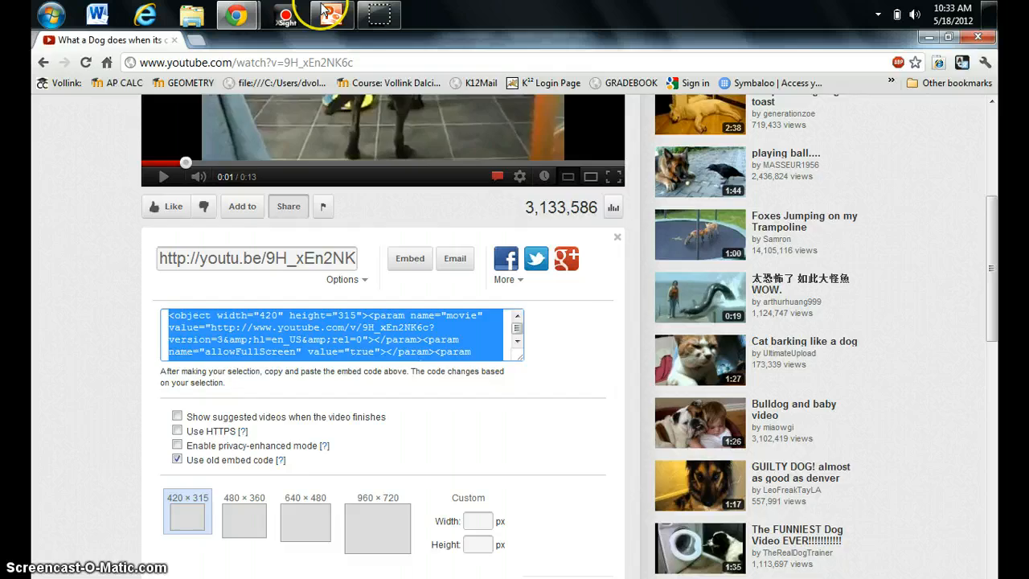
# - Insert the pasted YouTube embed code via Video from Web Site onto the title slide
pyautogui.click(331, 14)
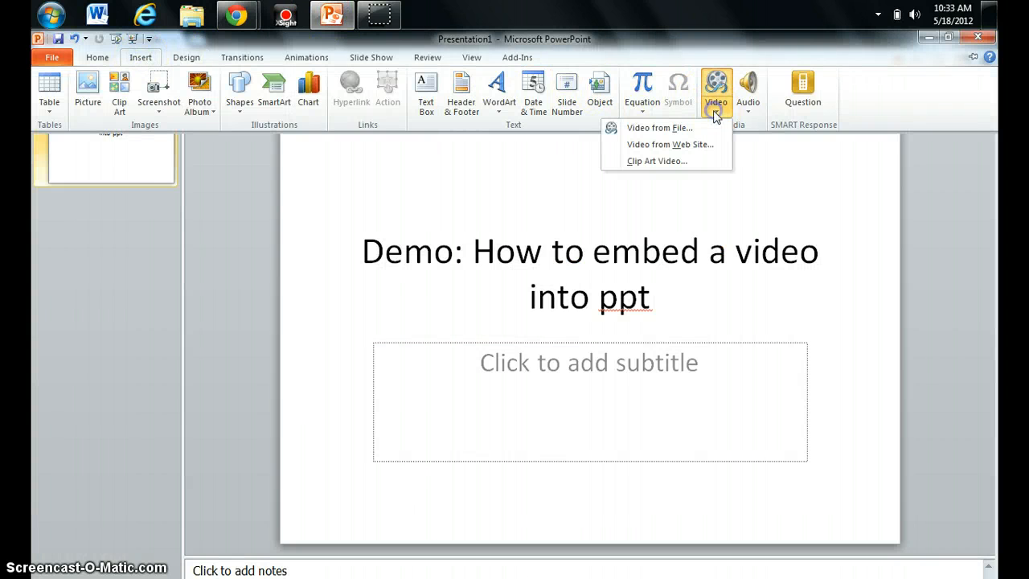
pyautogui.click(670, 145)
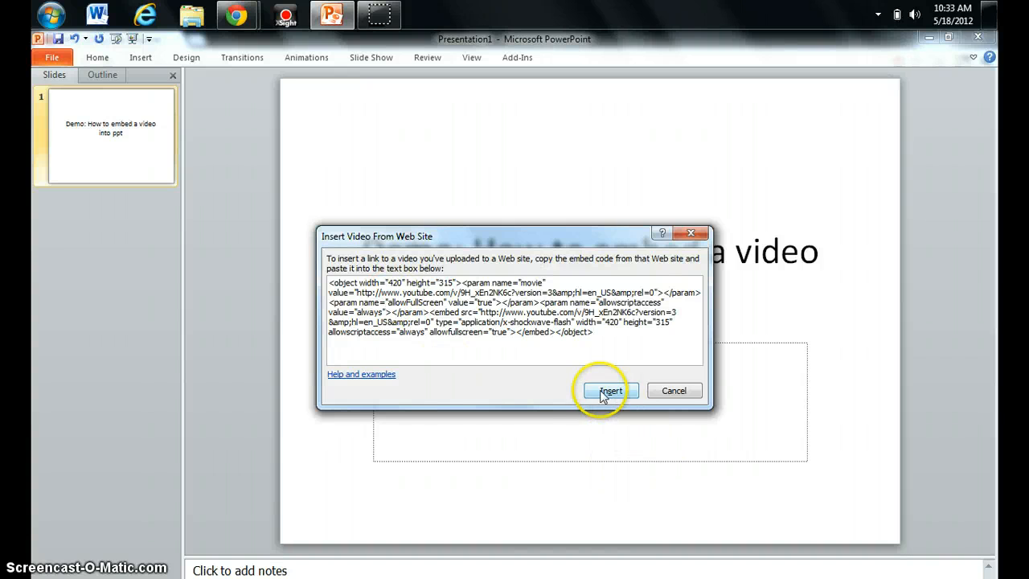
pyautogui.click(610, 389)
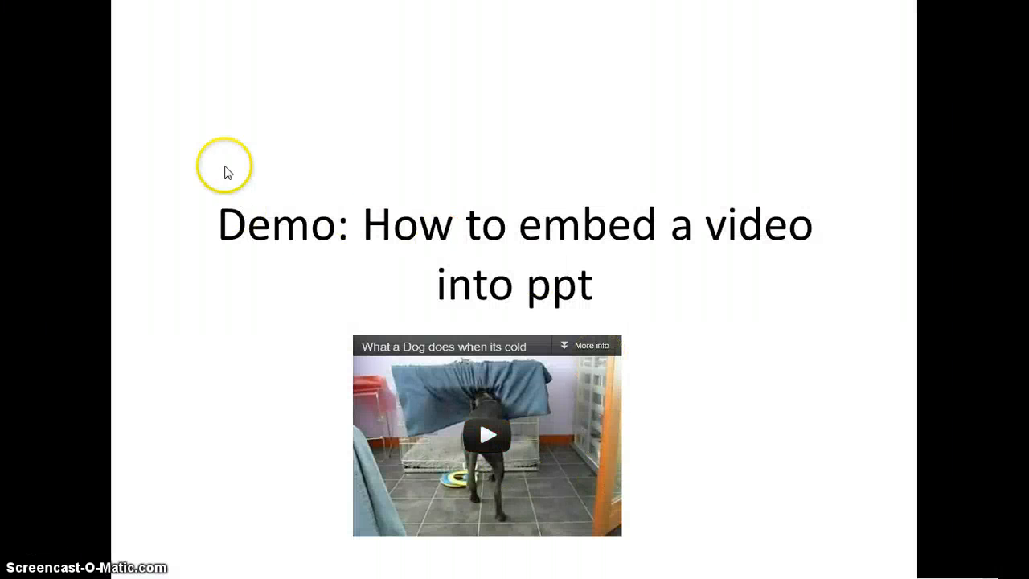
# - Play the embedded dog video on the title slide in the slide show
pyautogui.click(486, 434)
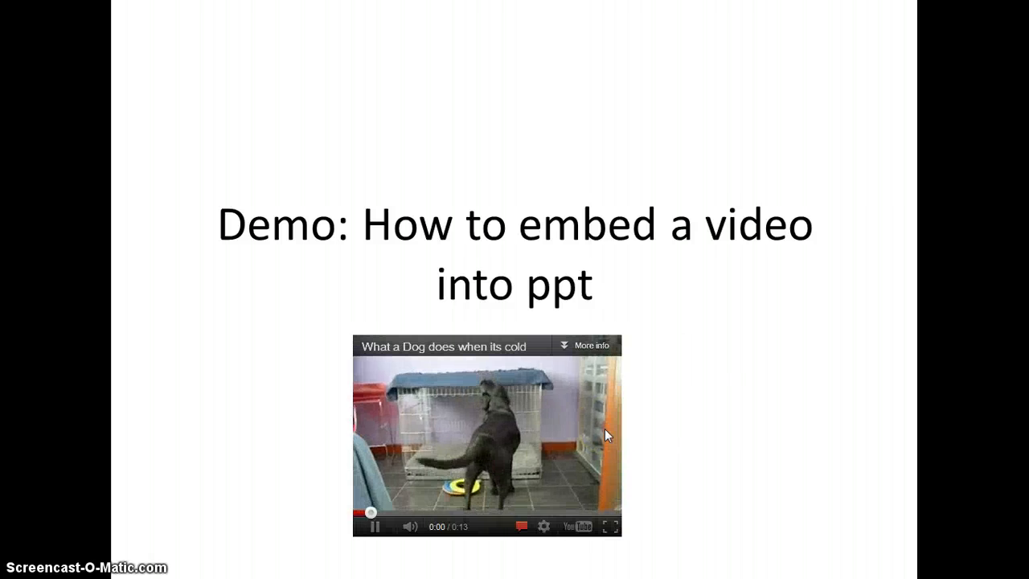